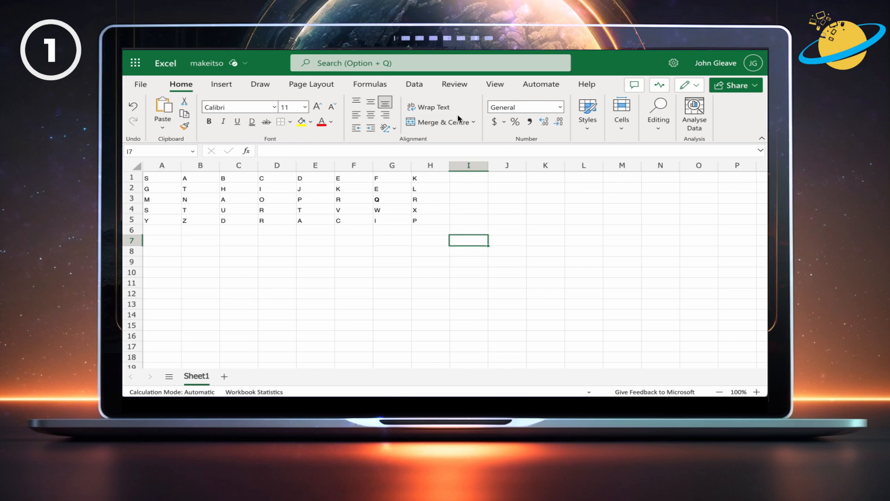
Step: Open the Manage Protection pane for Sheet1 from the Review tab in Excel for the web
click(454, 84)
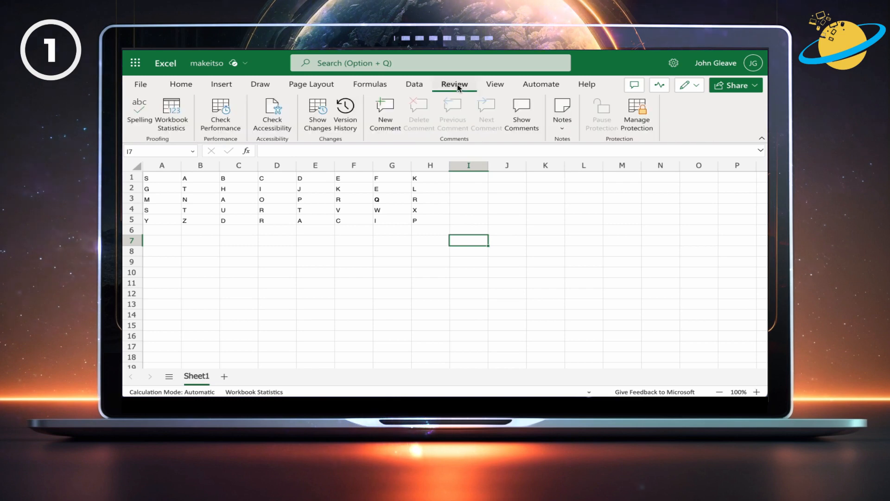
mouse_move(625, 115)
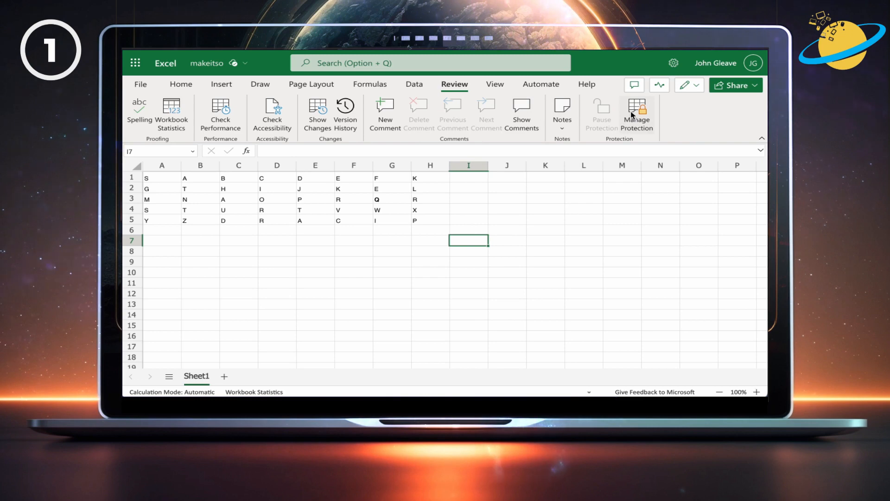
click(635, 111)
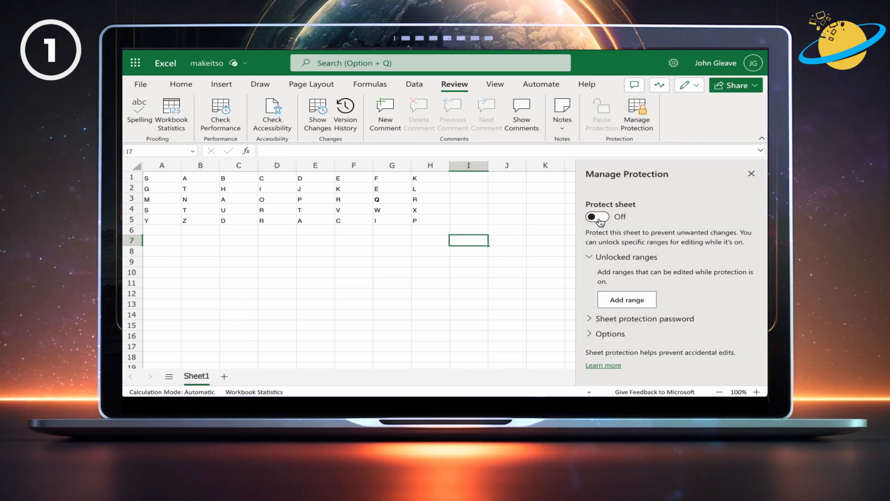
Step: Turn on Sheet1 protection, pause it to enter A in cell I7, then resume protection
click(596, 216)
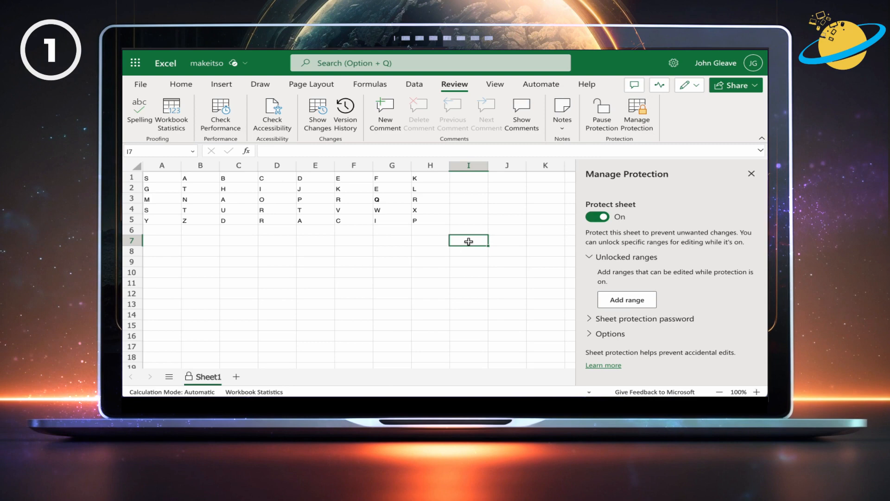
click(468, 241)
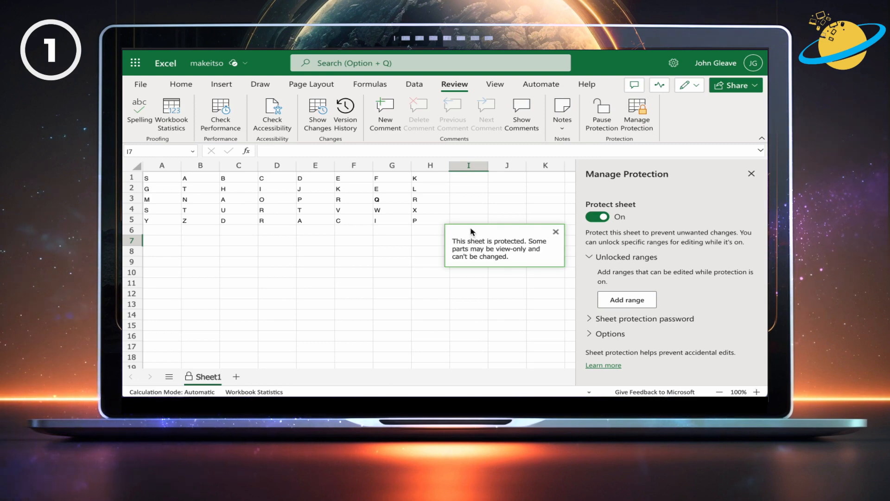
mouse_move(602, 110)
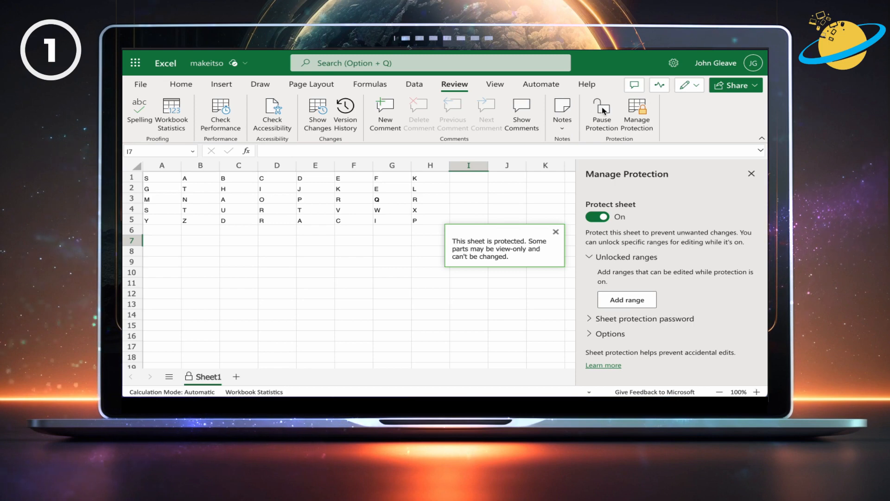
click(599, 112)
text(A)
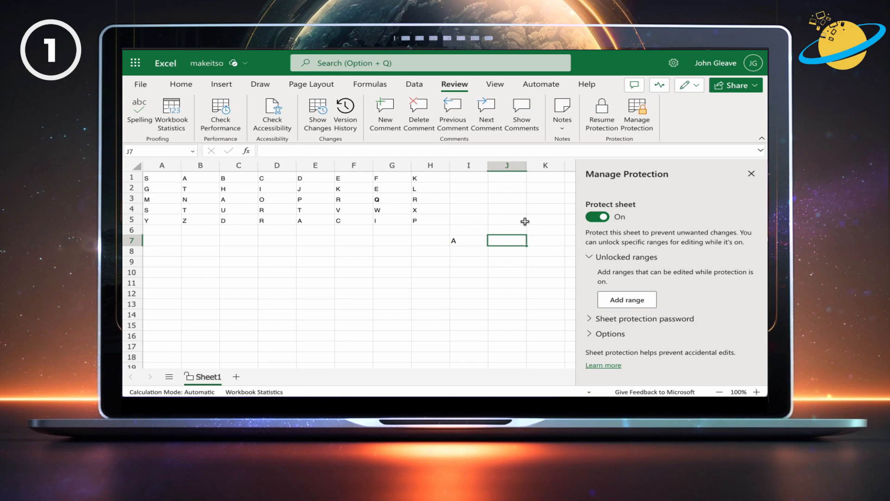
click(601, 111)
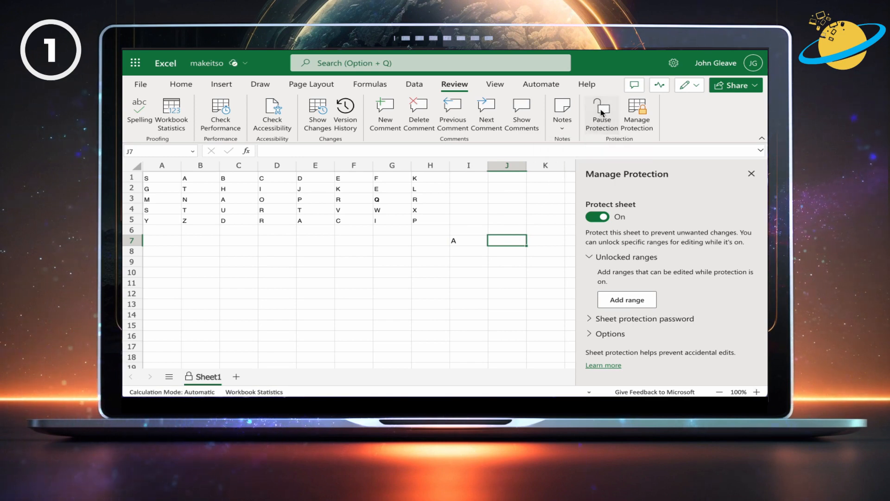
mouse_move(620, 190)
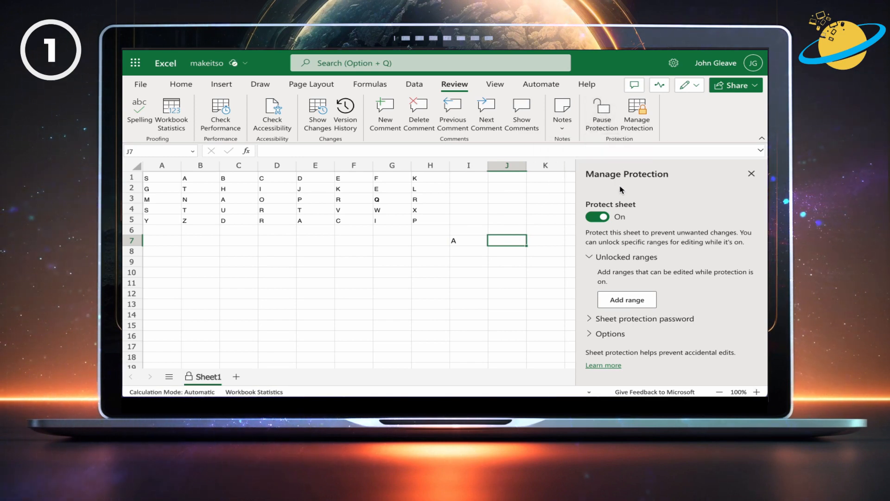
Step: Save a password for Sheet1's protection and return to cell J7
click(644, 318)
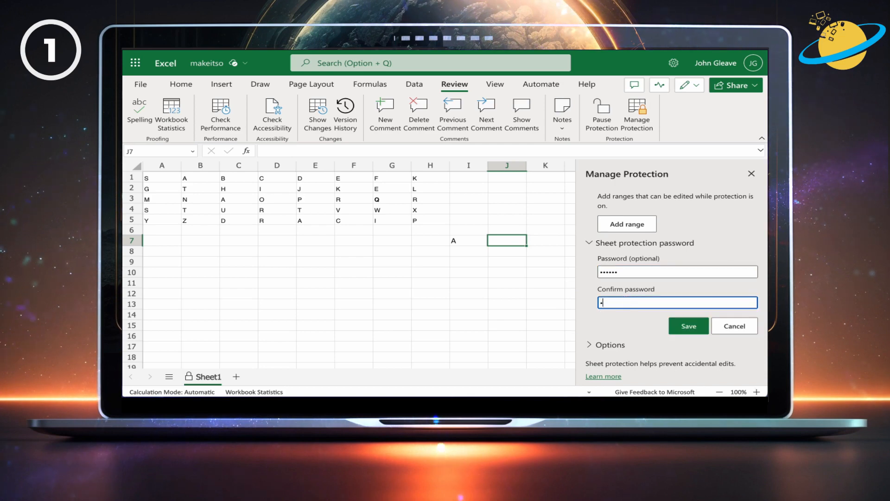
text(•••••)
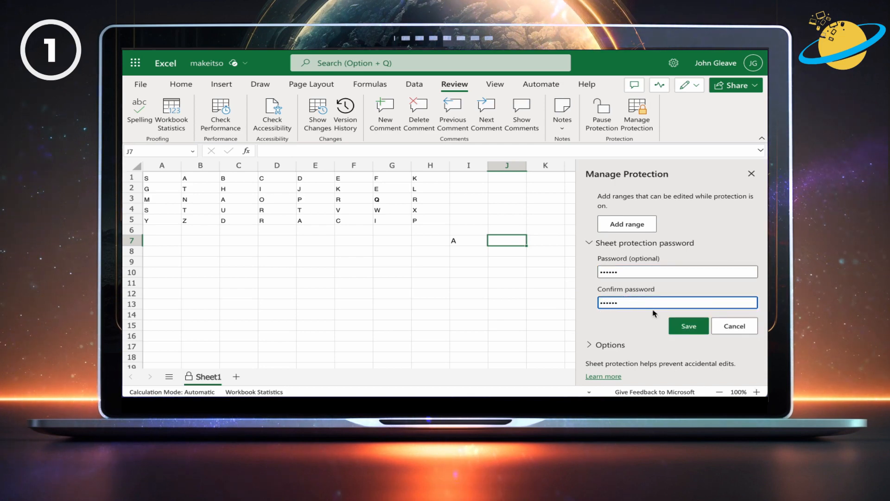
click(688, 325)
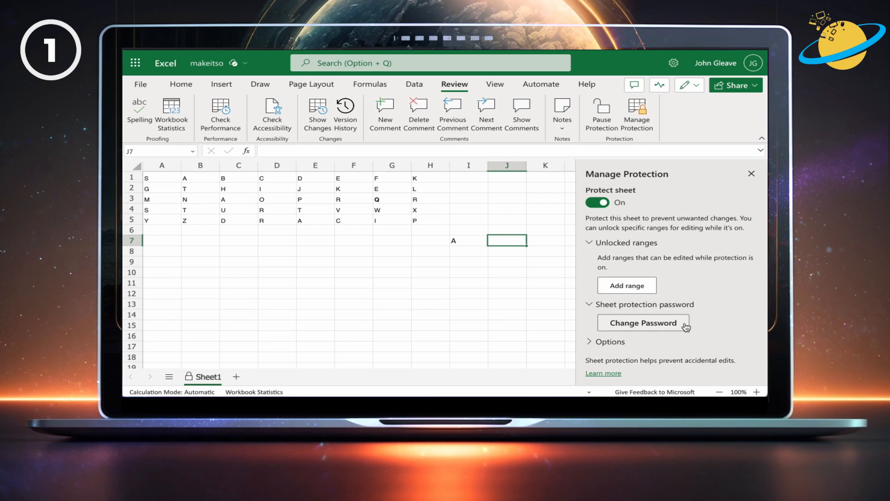
mouse_move(505, 241)
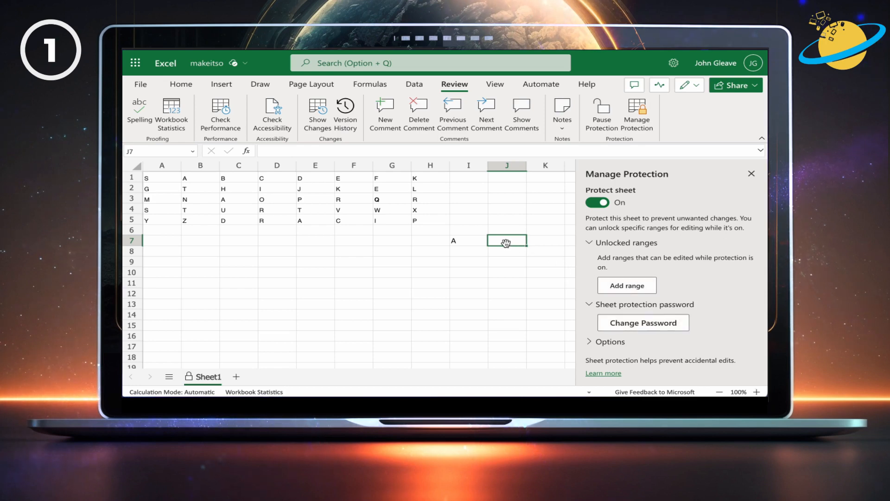
click(505, 240)
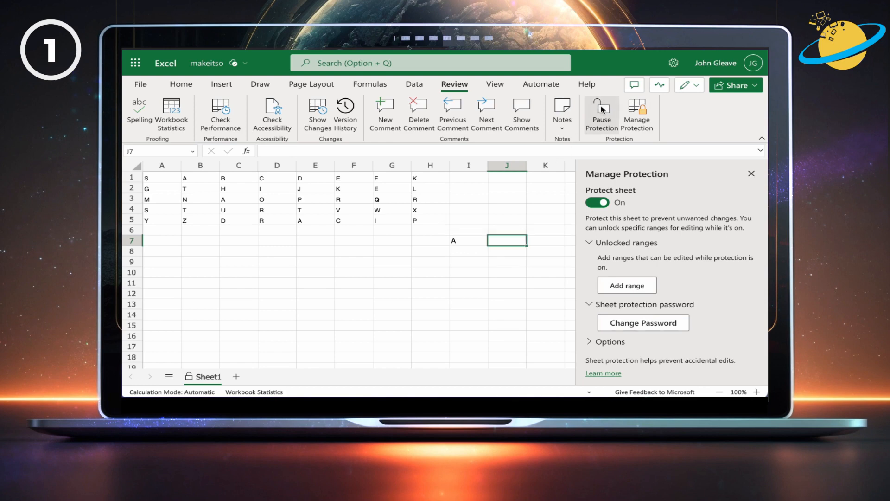
Step: Pause Sheet1's protection using its password and dismiss the browser's save-password prompt
click(601, 110)
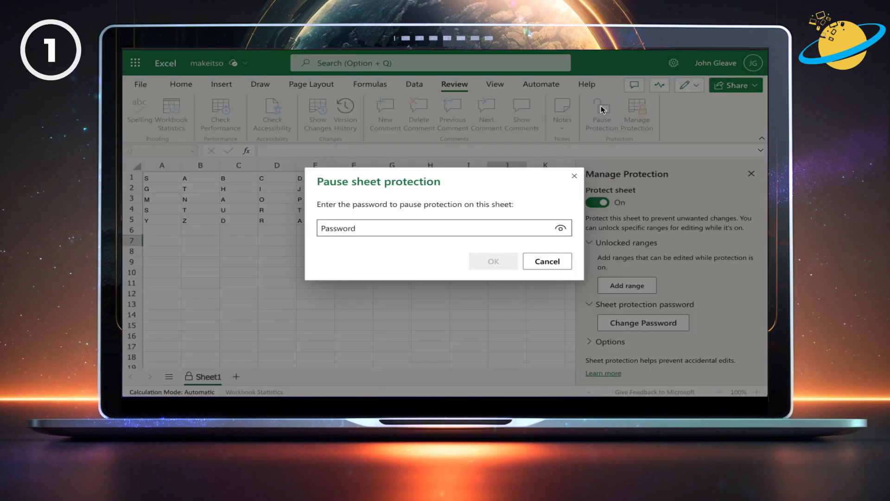
text(••••)
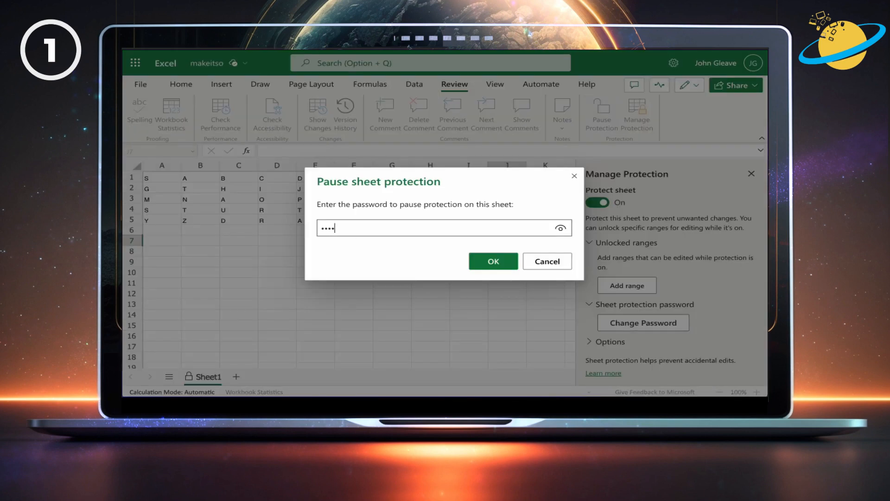
click(491, 261)
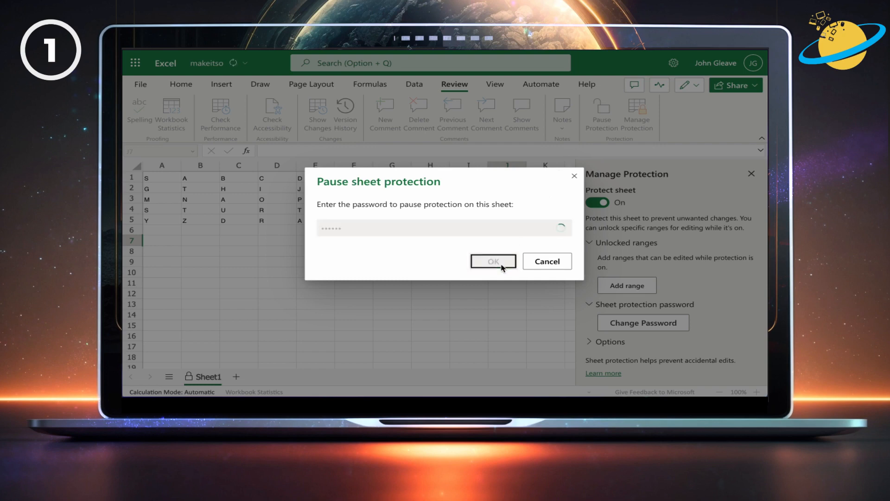
click(492, 261)
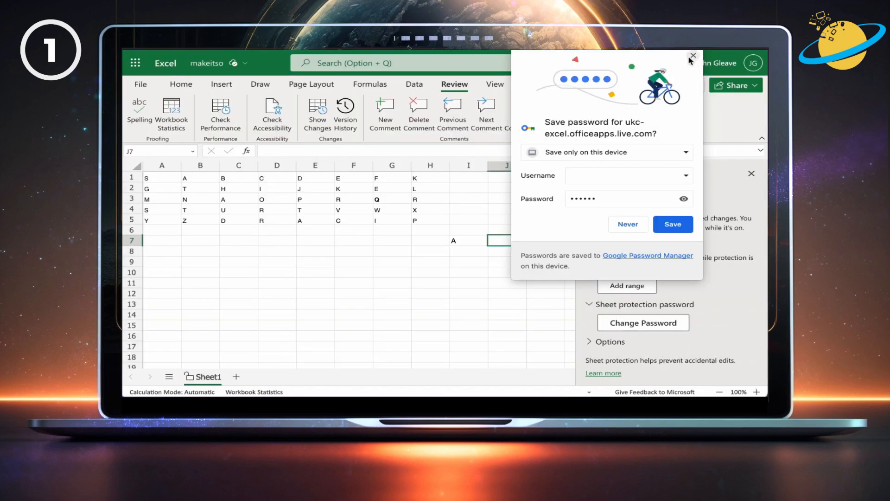
click(692, 56)
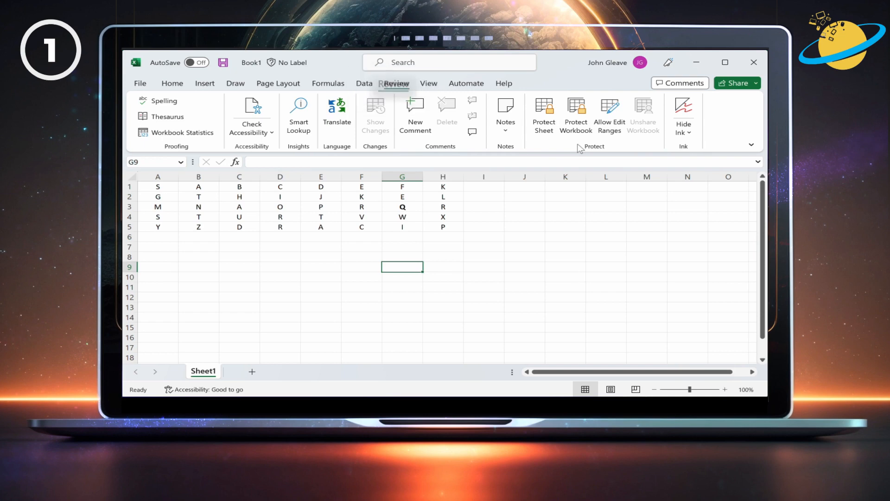
Step: Open Book1's Protect Structure and Windows dialog via Protect Workbook
click(575, 115)
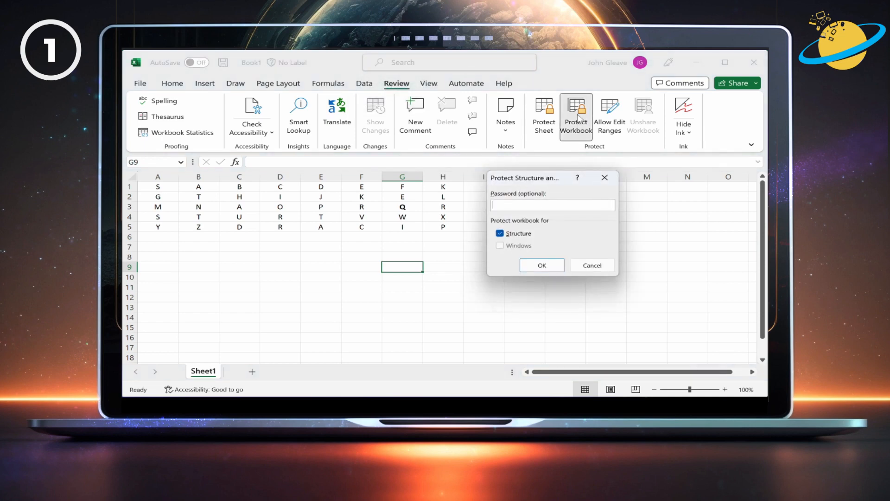
Step: Enter a structure protection password for Book1 and confirm it
text(••)
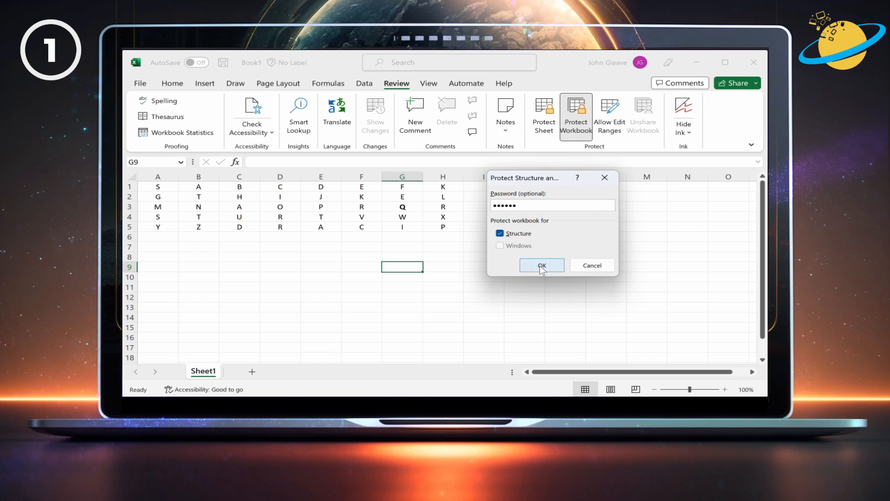
click(541, 265)
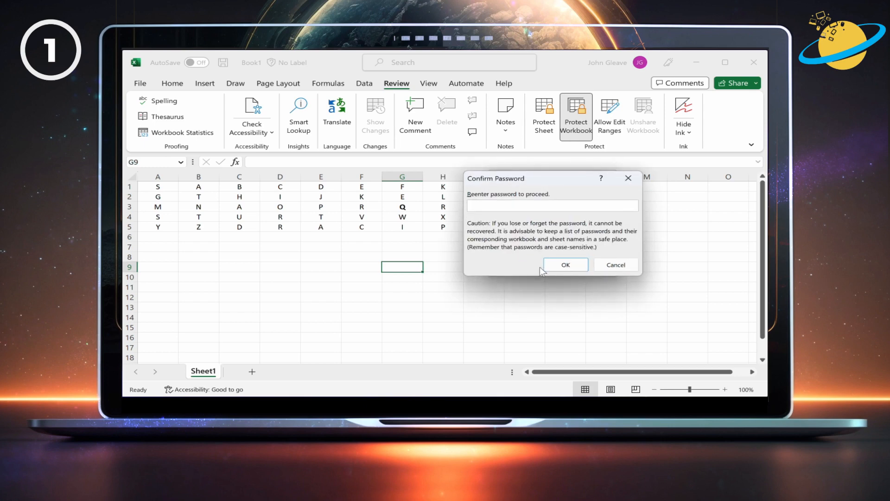
text(••)
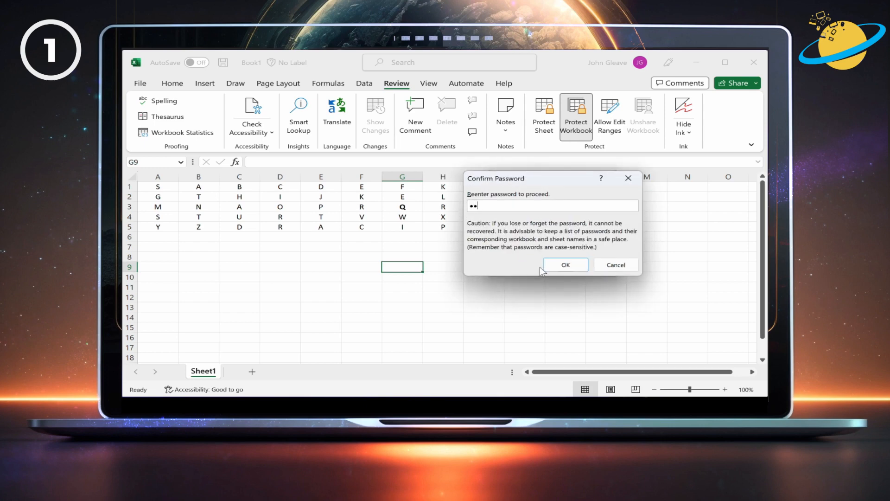
text(••••)
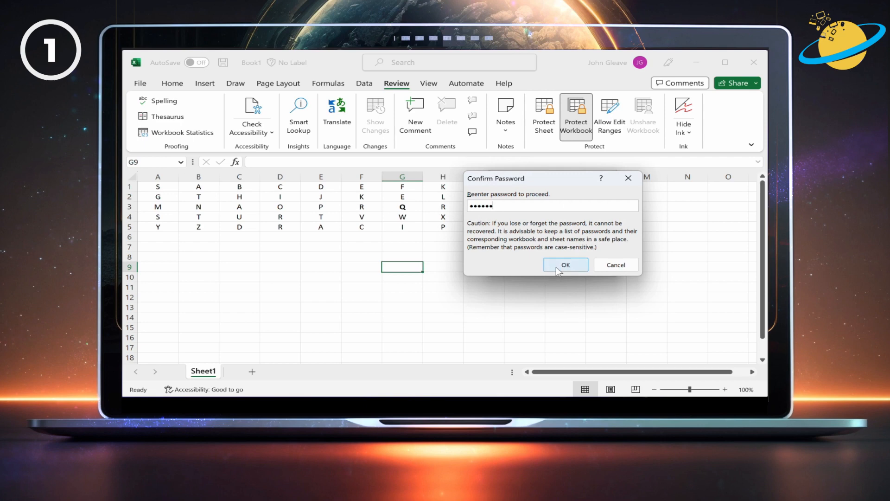
click(564, 264)
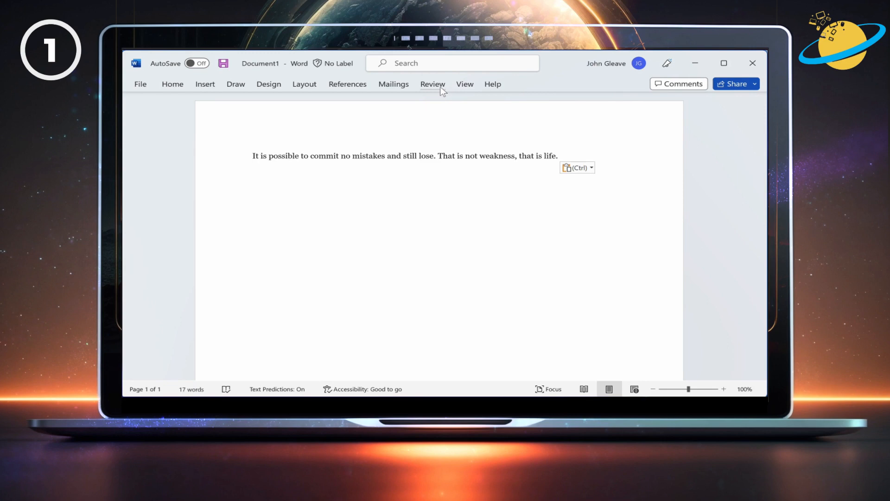
Step: Limit editing to No changes (Read only) and open the Start Enforcing Protection prompt
click(432, 83)
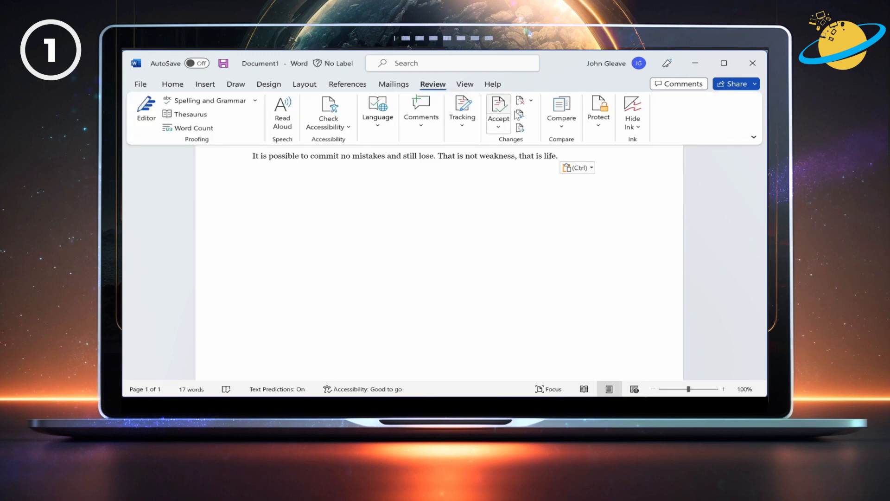
click(597, 110)
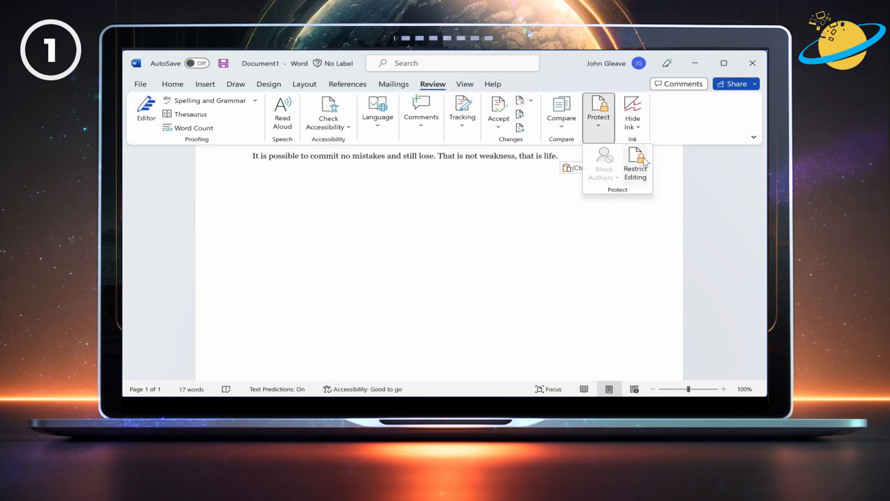
click(635, 164)
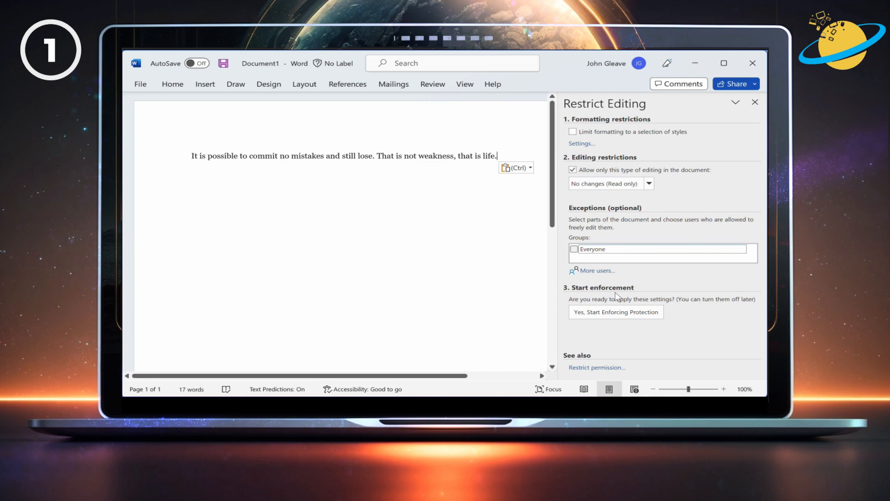
click(615, 312)
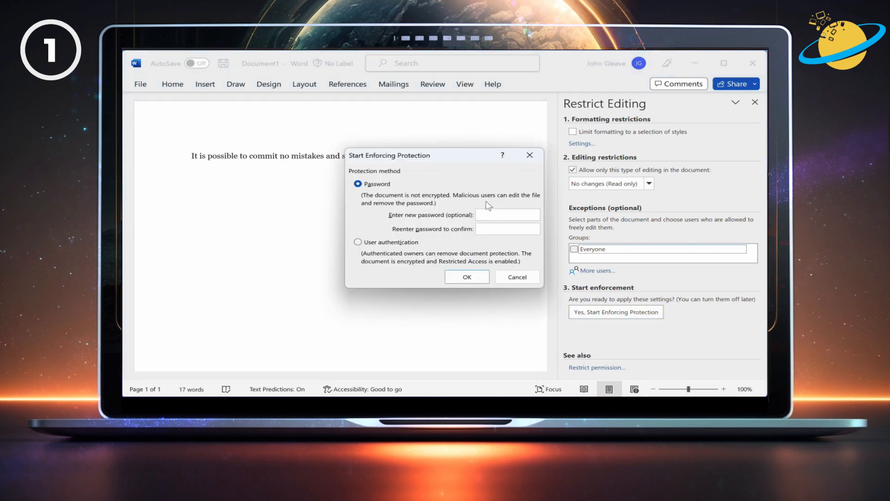
Step: Enter and confirm a password to enforce read-only protection on the document
text(••••)
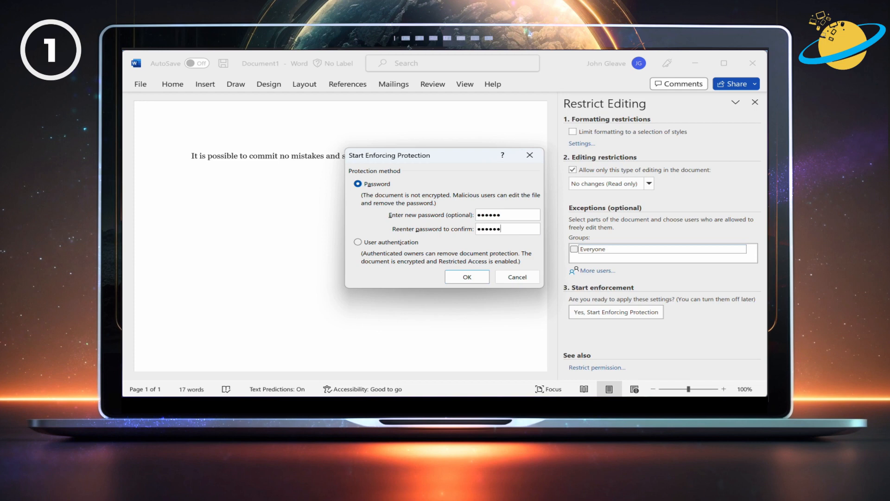
click(466, 277)
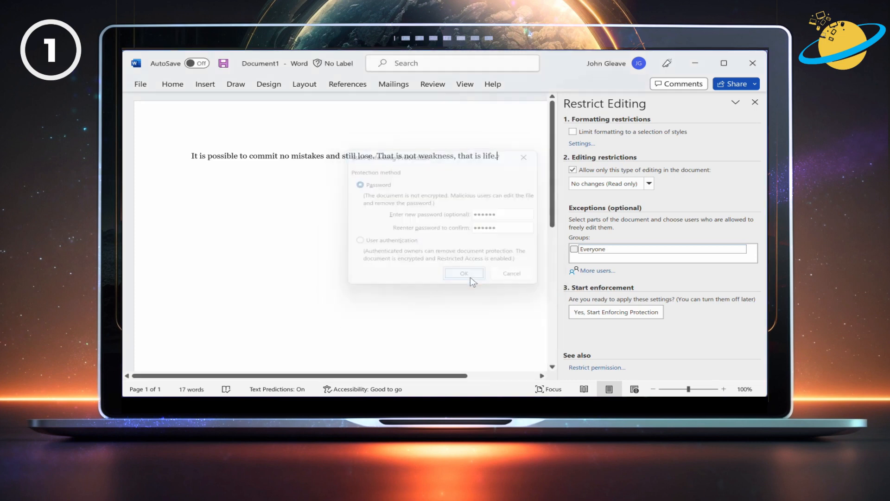
click(464, 273)
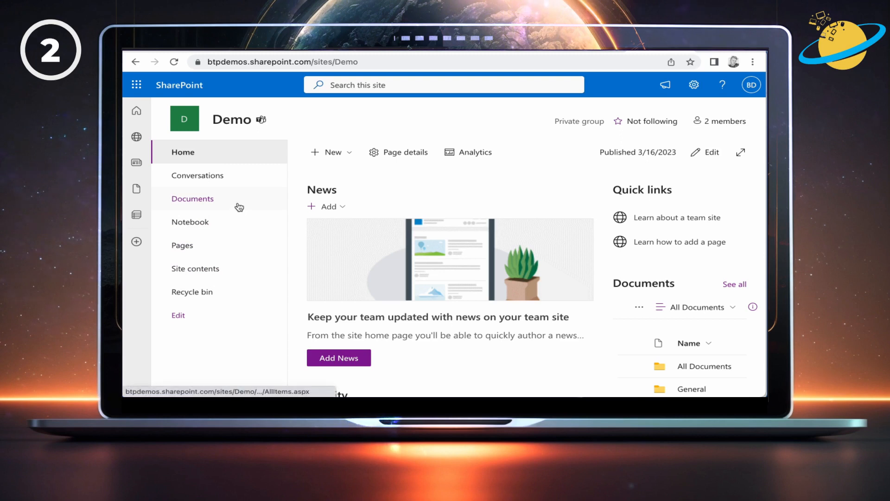
Step: Reach the Demo site's advanced permissions settings from Documents and show items with unique permissions
click(192, 198)
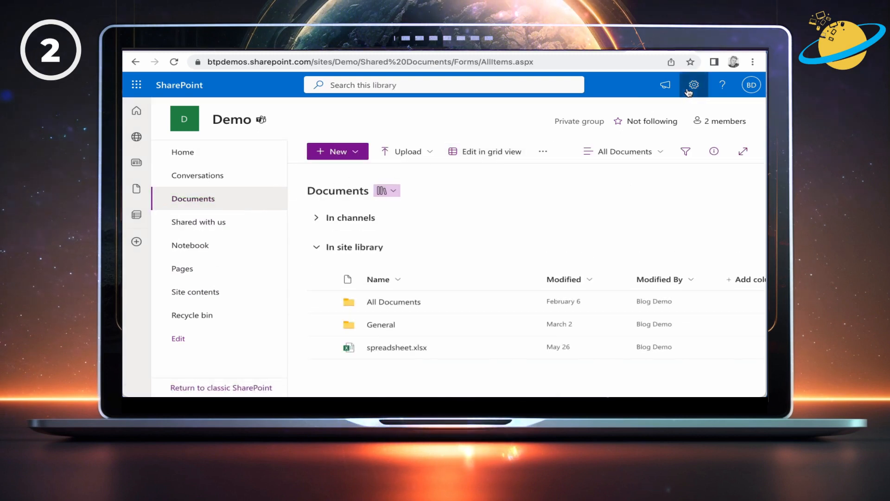
click(693, 85)
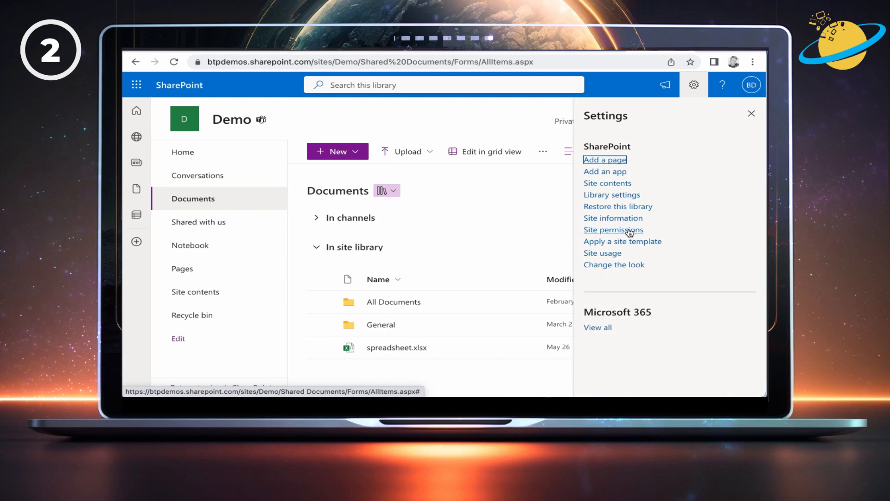
click(612, 230)
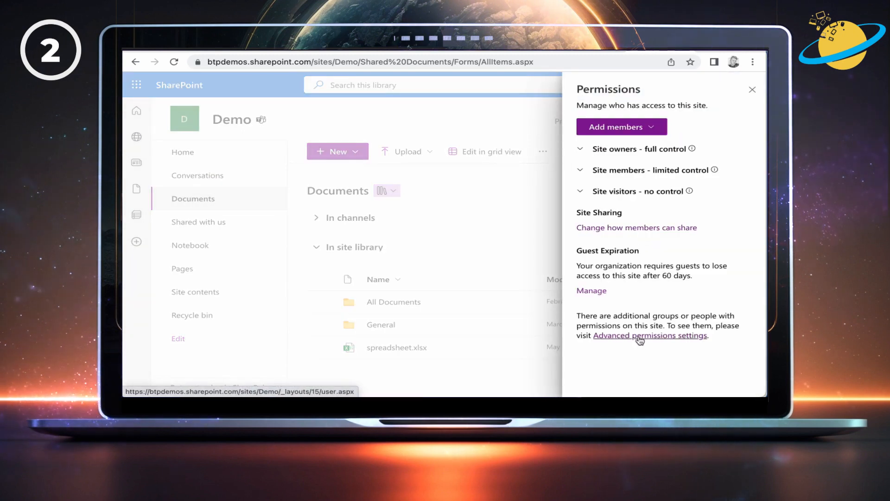
click(649, 334)
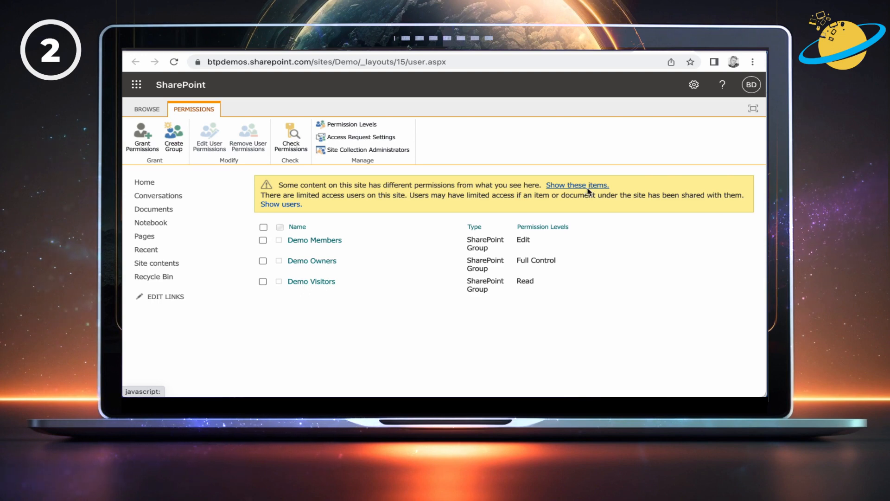
click(577, 184)
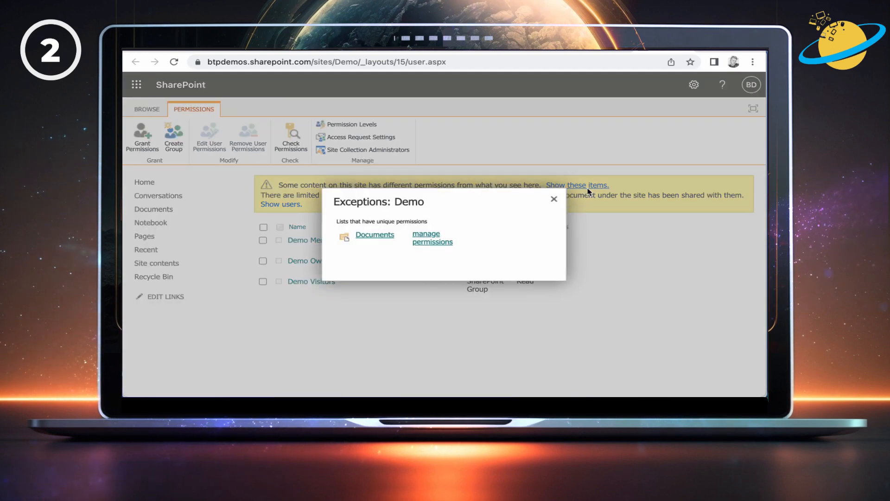
mouse_move(500, 227)
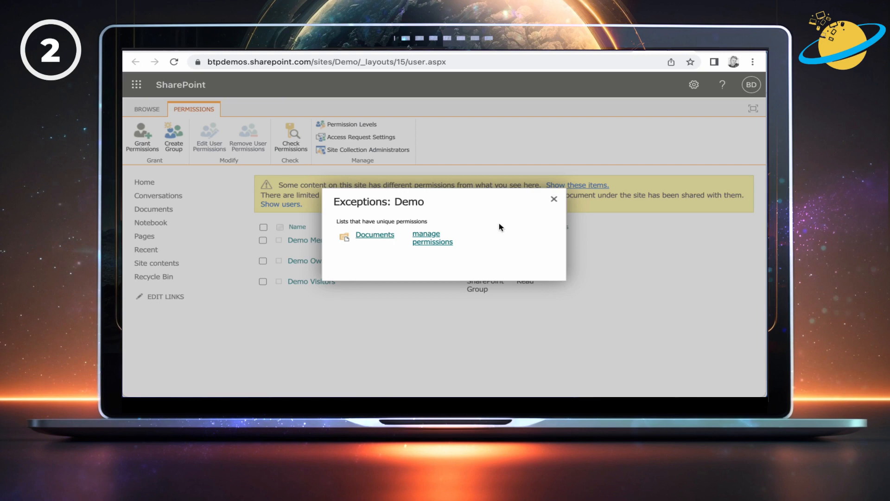
Step: Open the Documents library's permissions, select Demo Members, and edit their user permissions
click(432, 238)
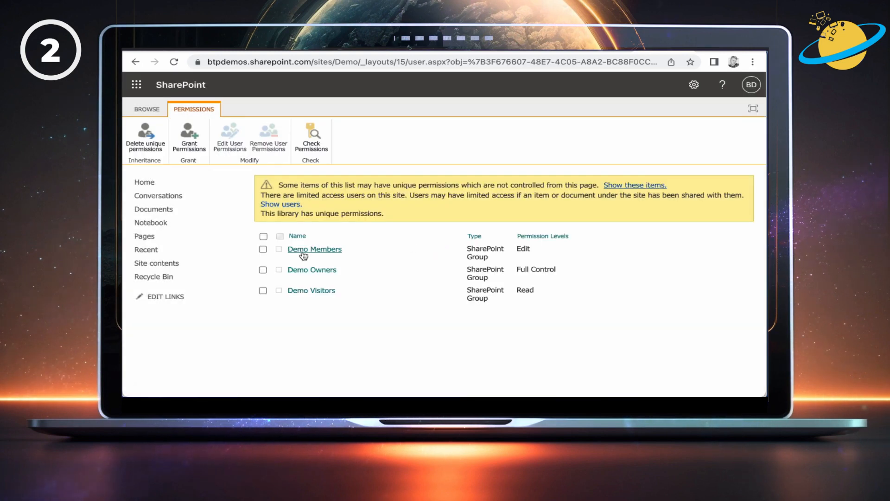
click(263, 249)
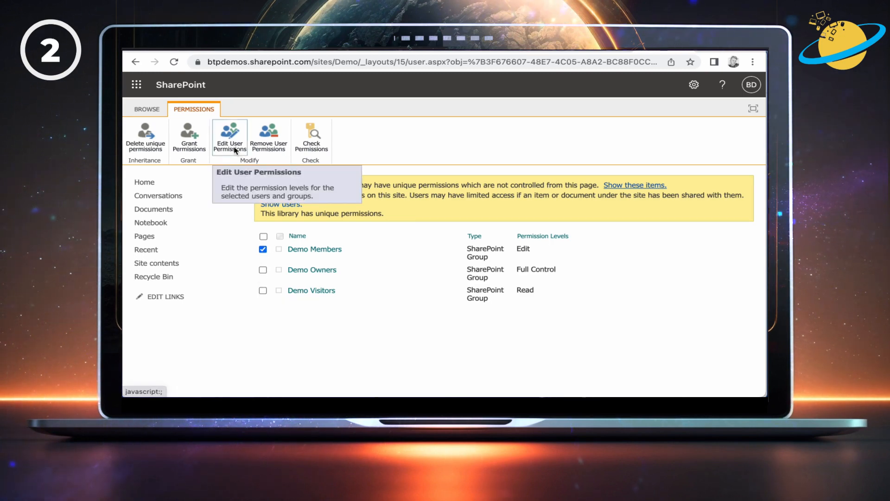
click(229, 136)
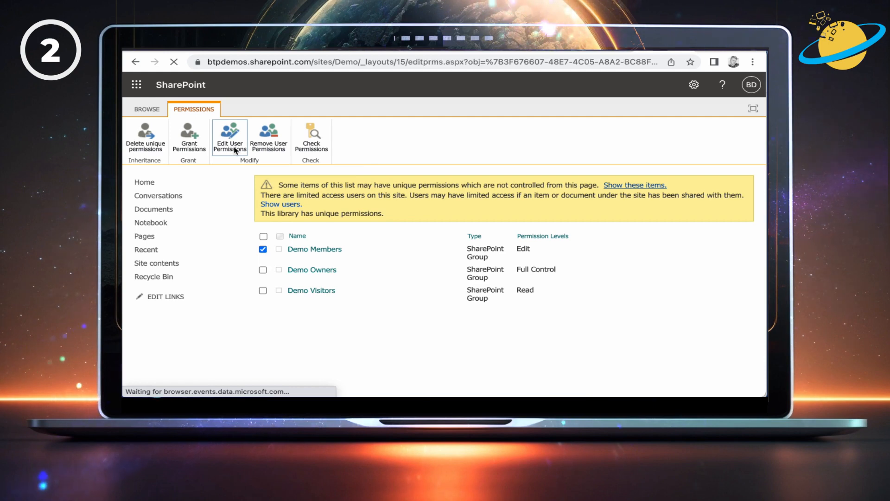
click(230, 139)
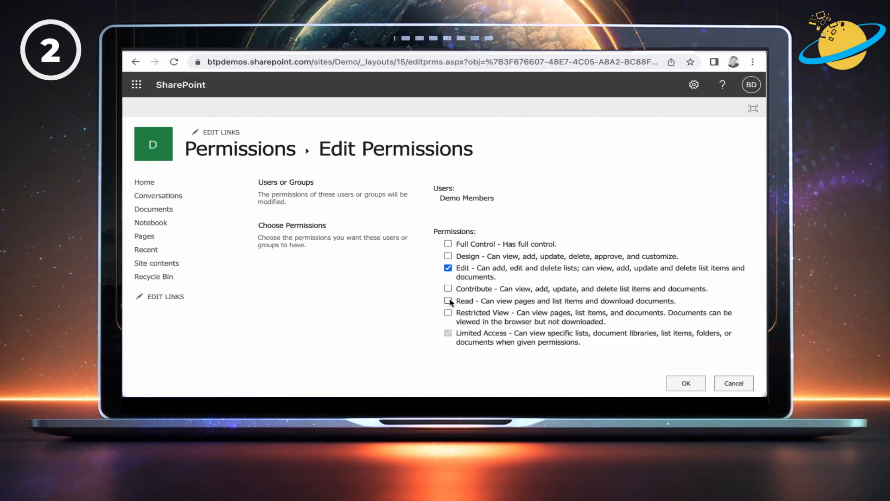
Step: Switch Demo Members on the Documents library from Edit to Read permission and save
click(447, 301)
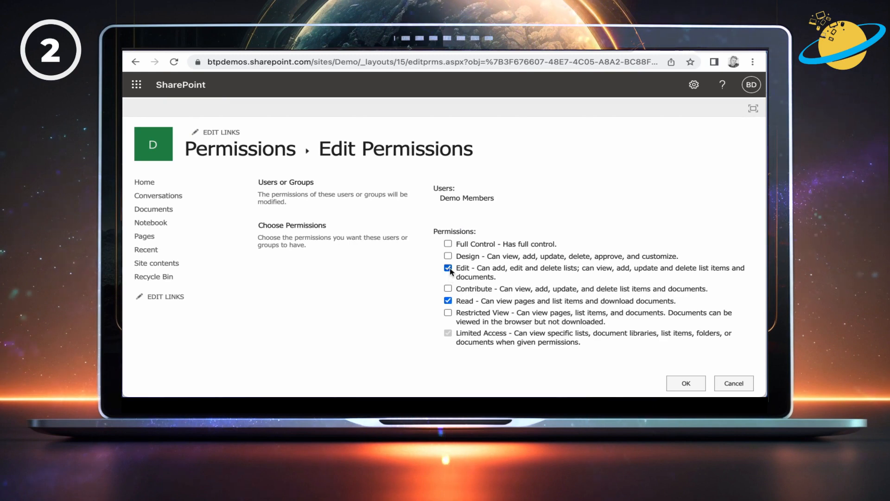
click(448, 268)
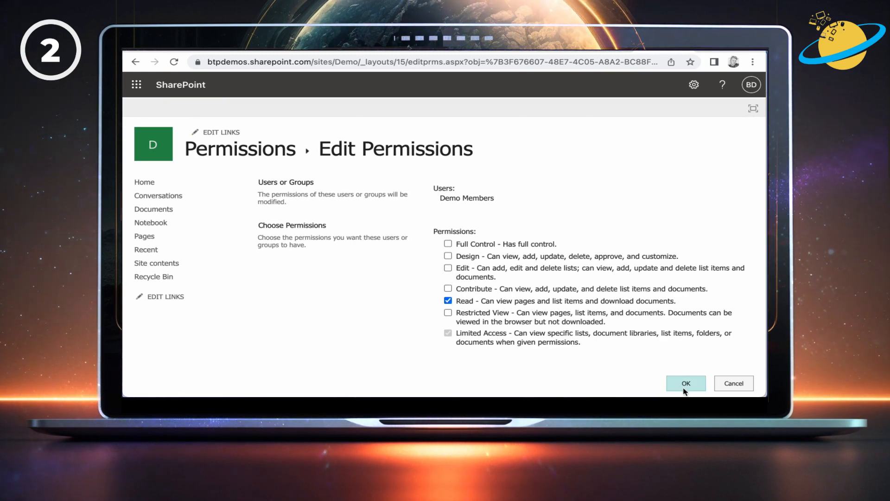
click(686, 383)
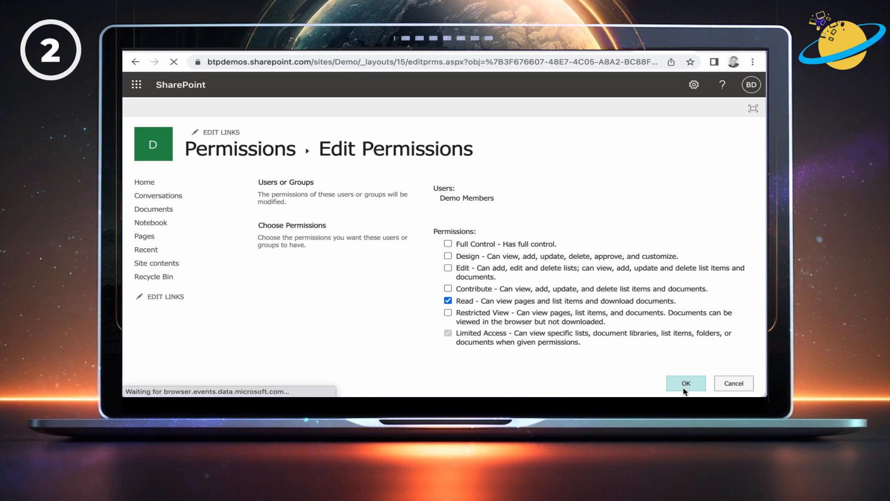
click(685, 383)
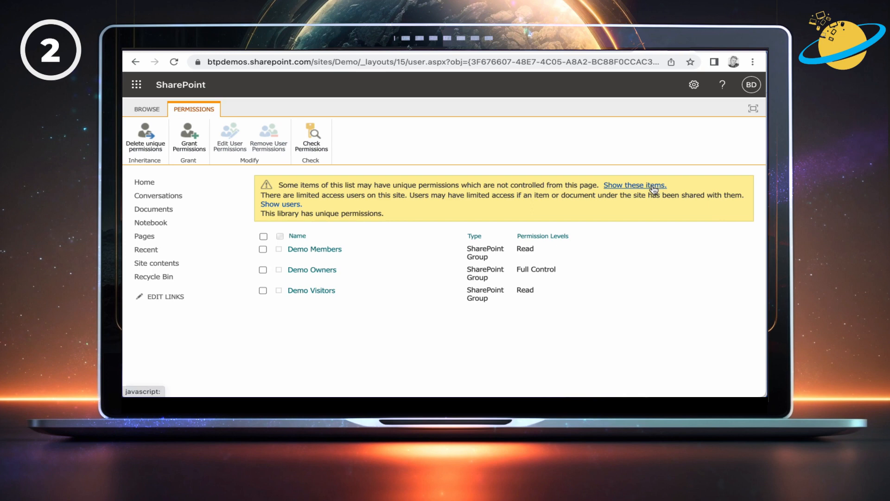
Step: Open Demo Members' Edit Permissions page for spreadsheet.xlsx, which has unique permissions
click(635, 185)
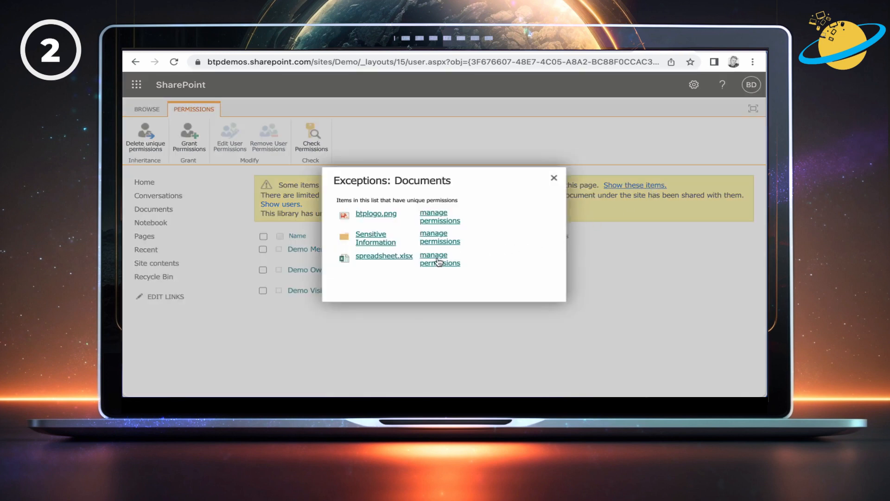
click(439, 258)
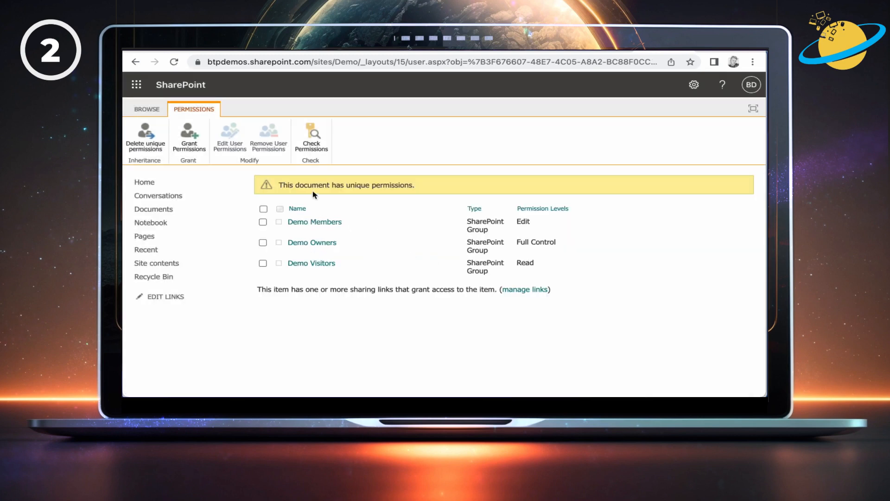
click(262, 221)
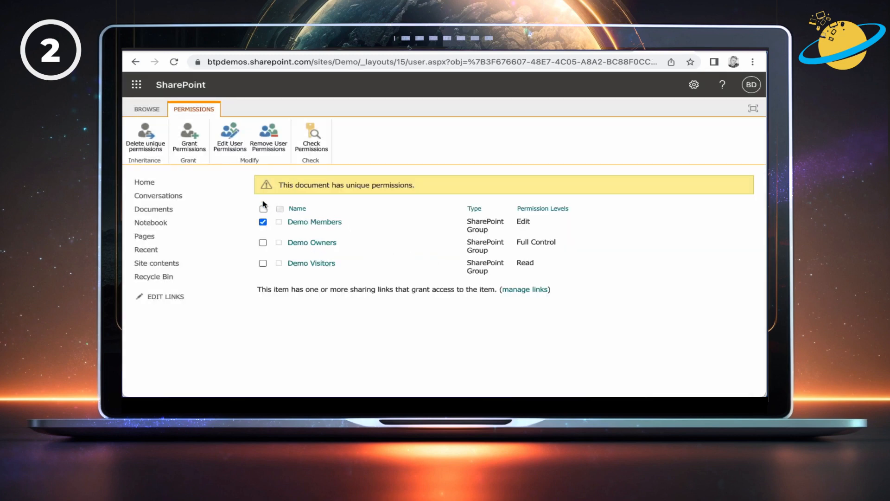
click(229, 136)
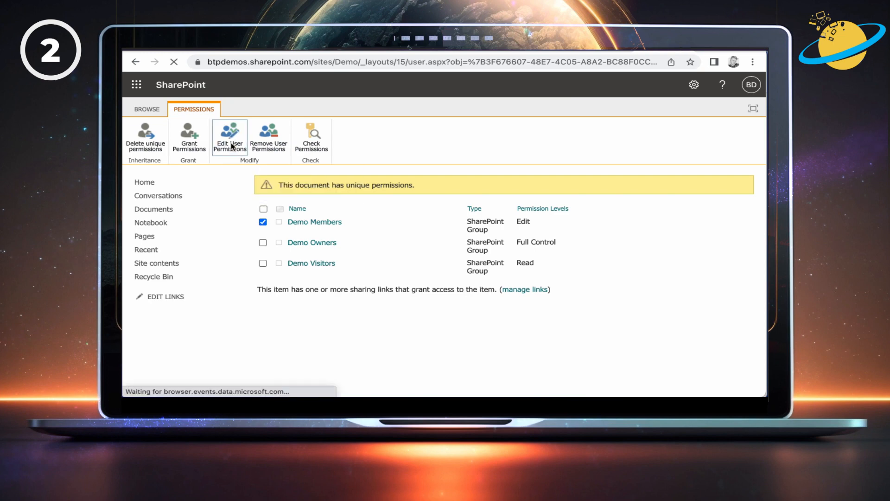
click(229, 136)
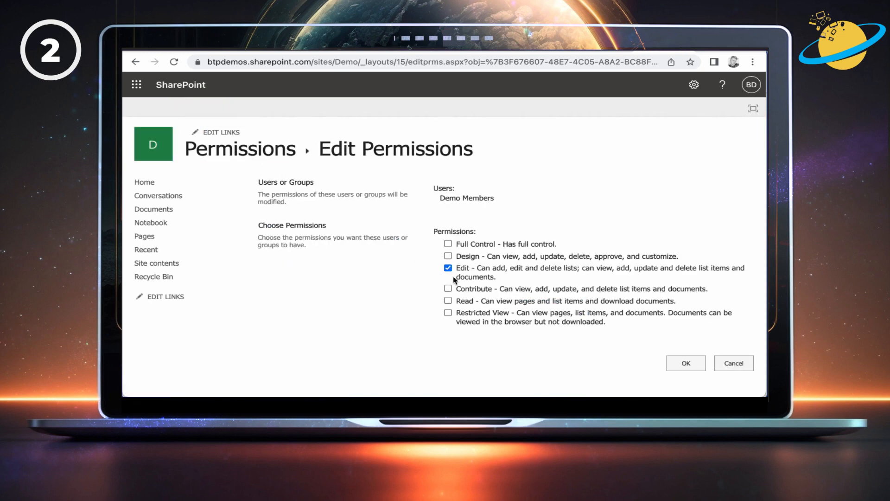